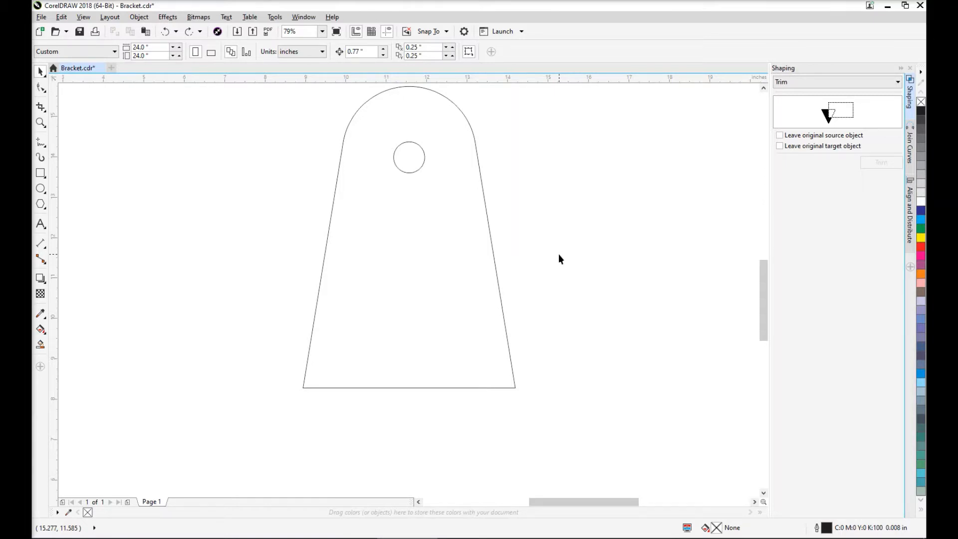
mouse_move(306, 380)
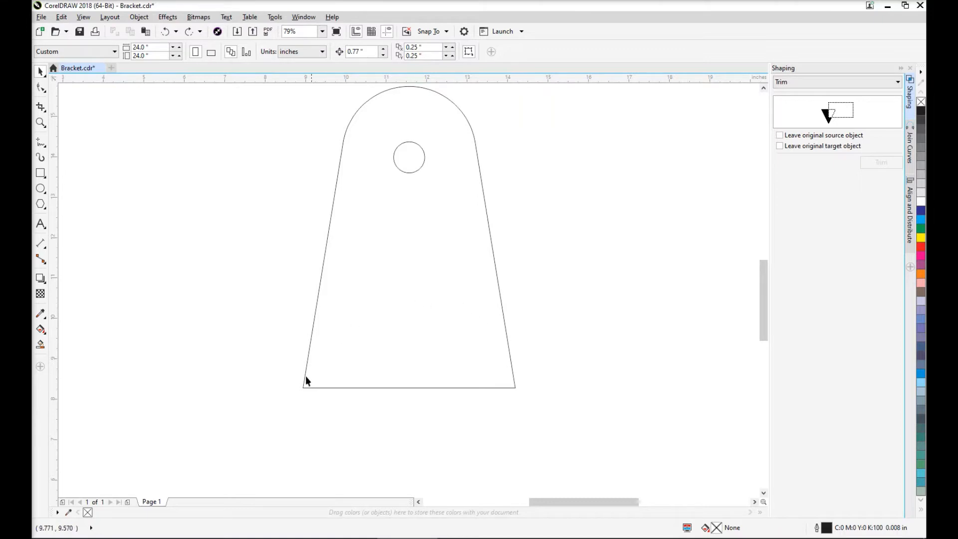
mouse_move(393, 468)
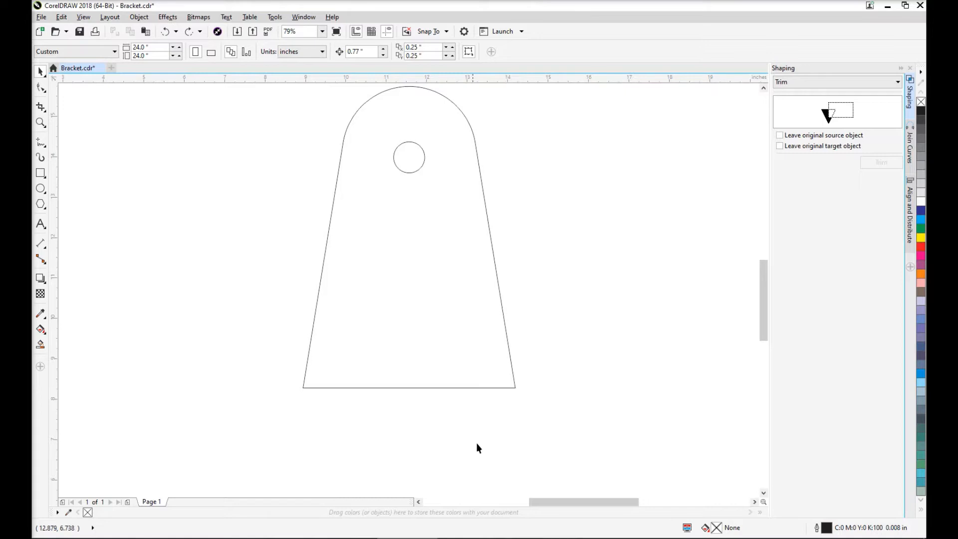
mouse_move(401, 324)
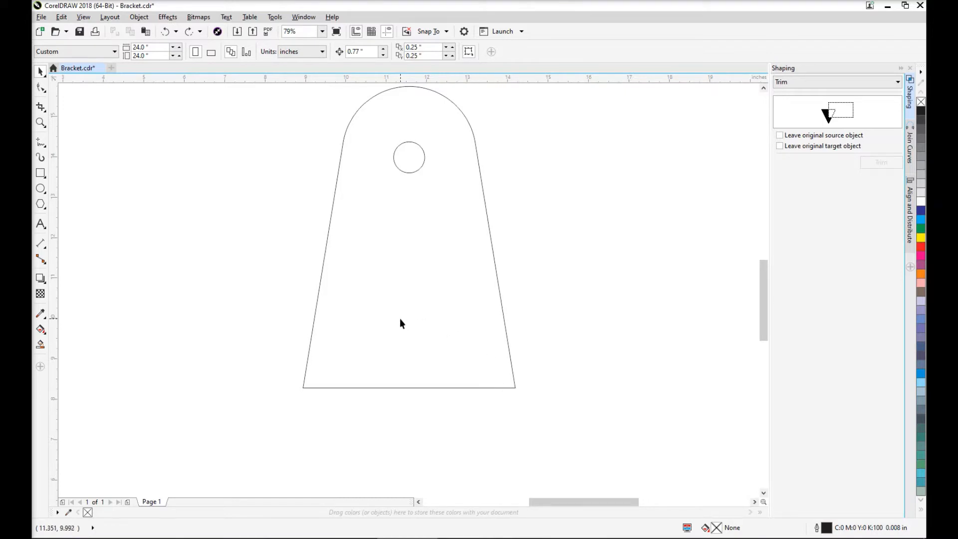
mouse_move(523, 279)
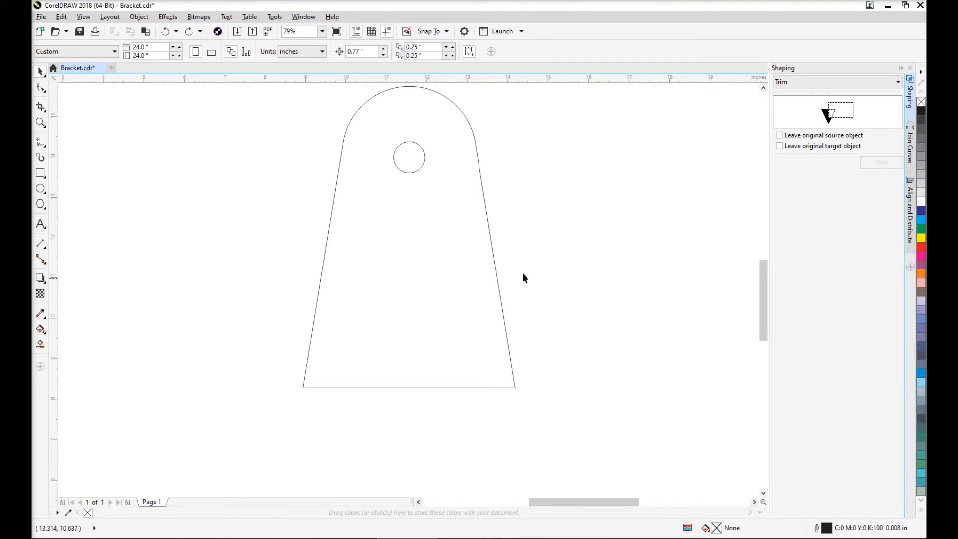
mouse_move(910, 90)
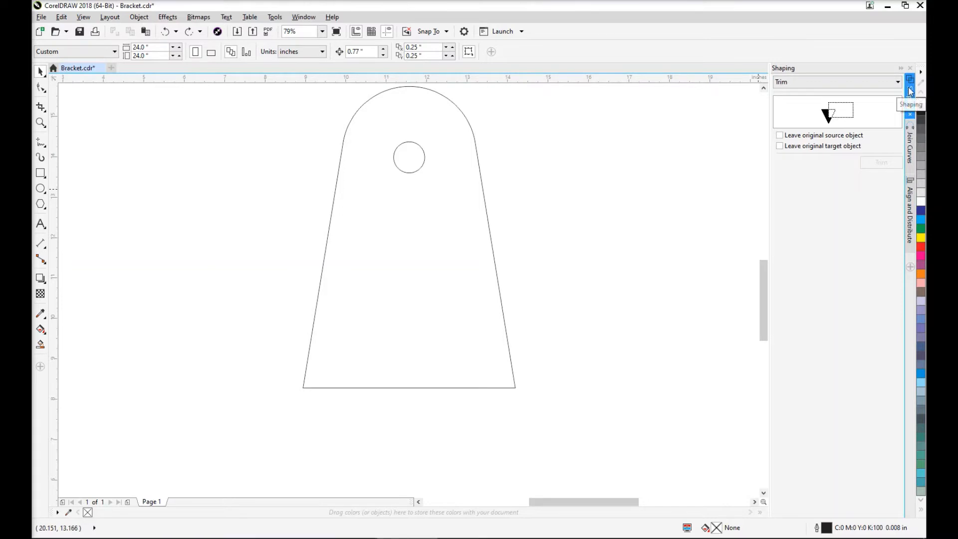
mouse_move(913, 122)
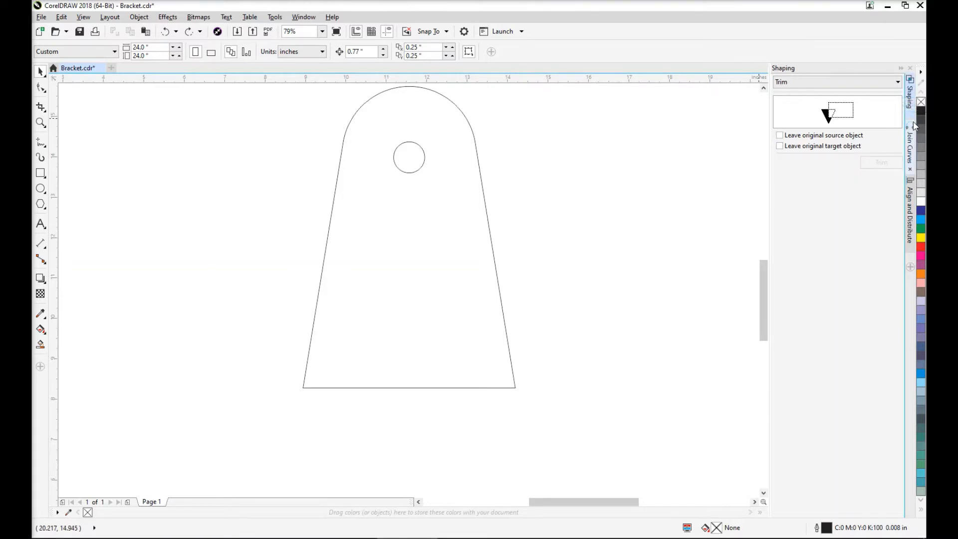
Step: Choose Trim as the shaping operation in the Shaping docker
click(896, 81)
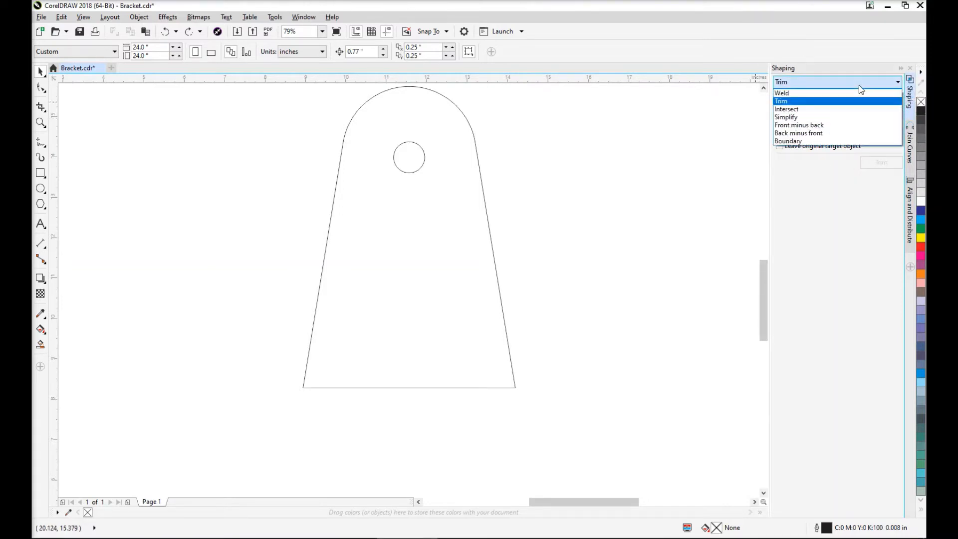
mouse_move(847, 102)
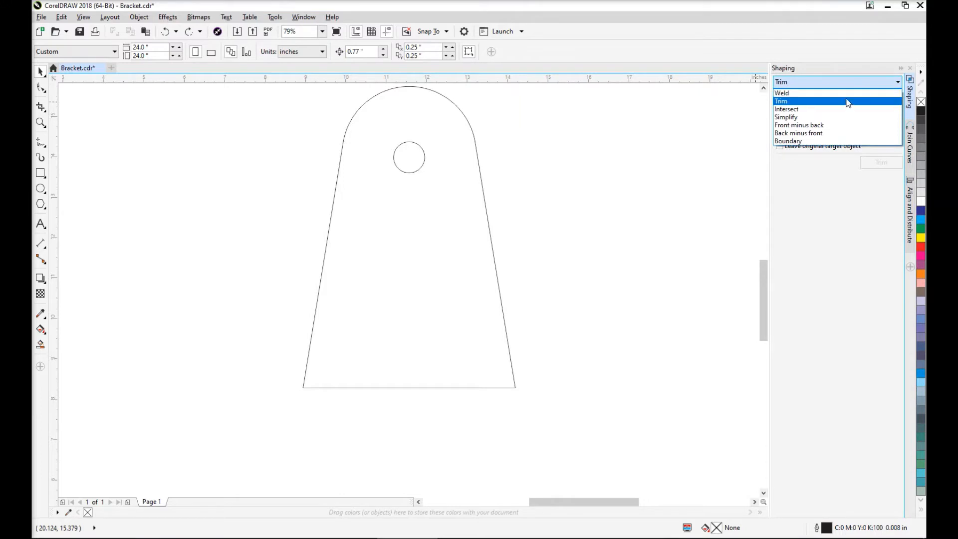
click(783, 101)
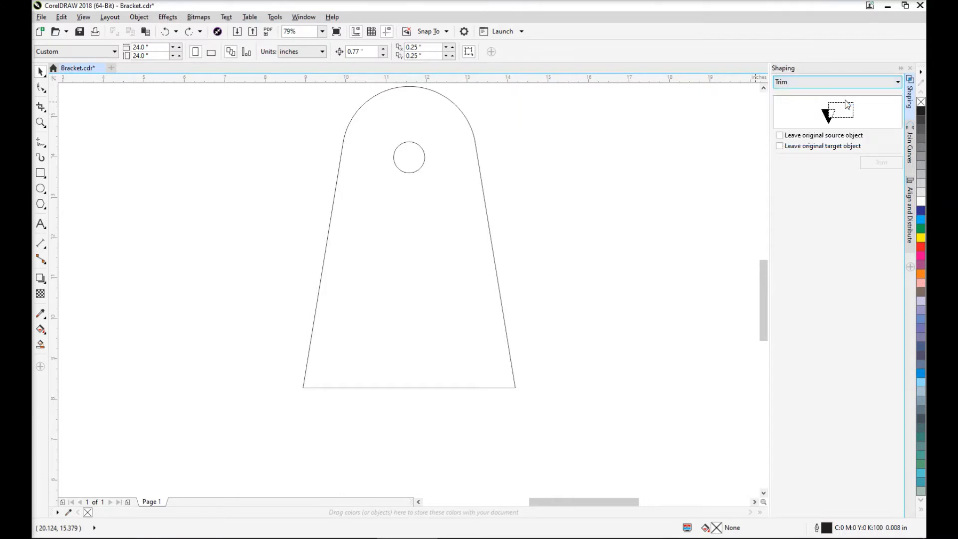
mouse_move(852, 165)
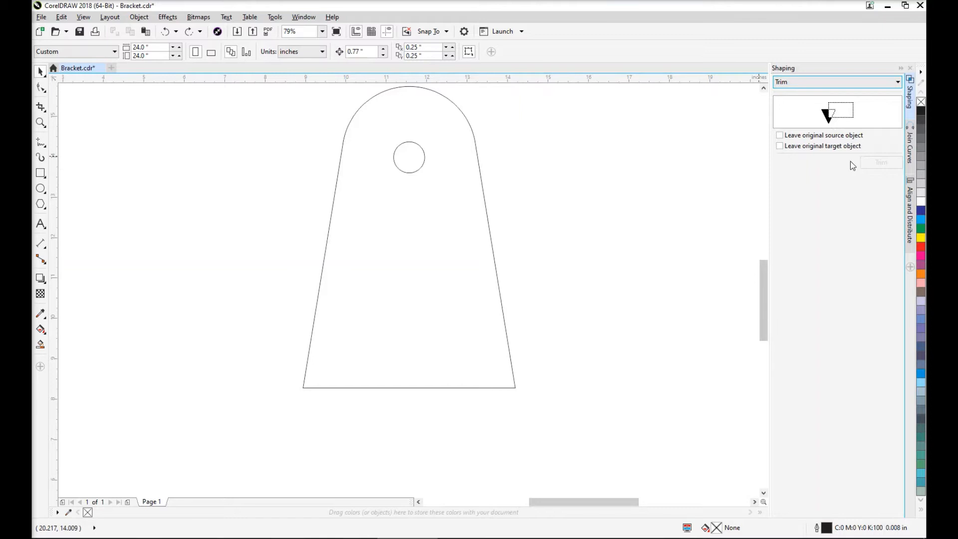
mouse_move(824, 129)
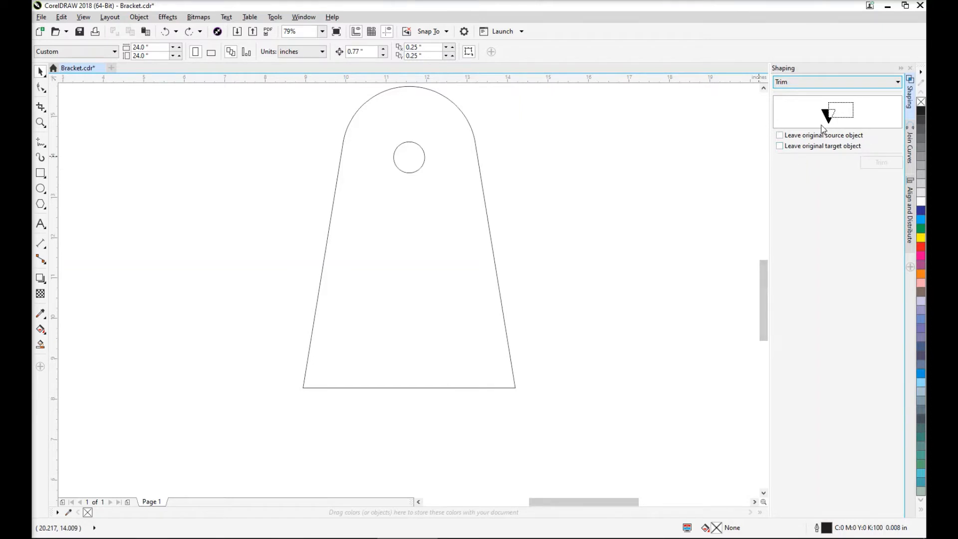
mouse_move(474, 223)
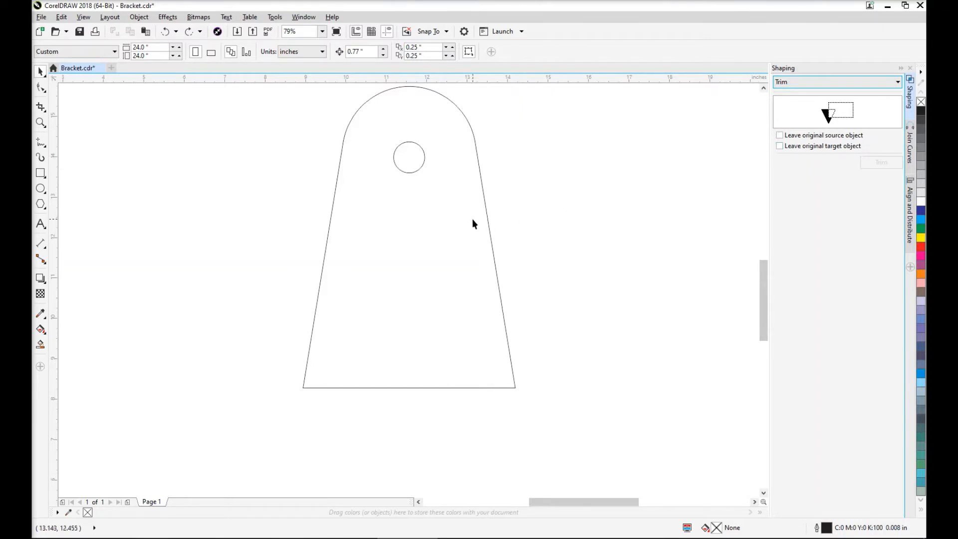
mouse_move(216, 222)
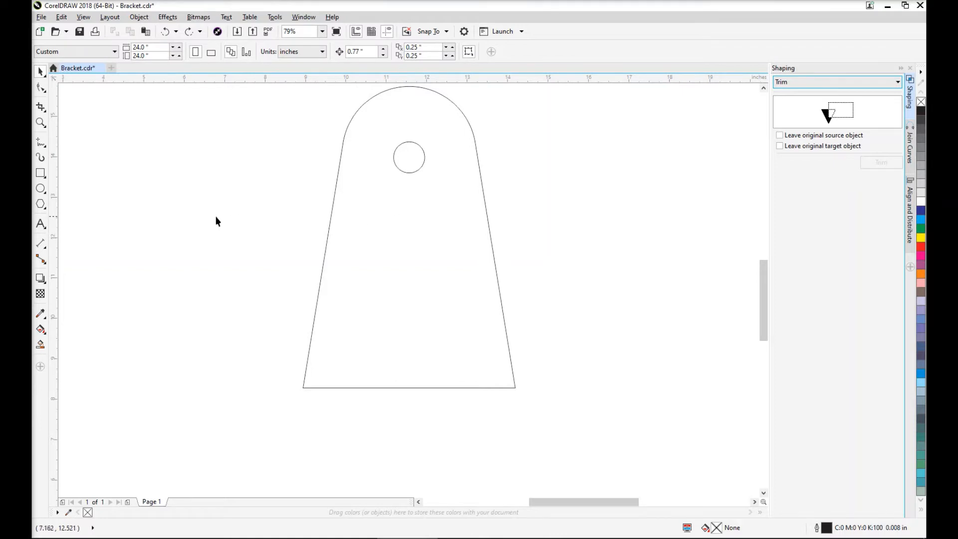
mouse_move(39, 189)
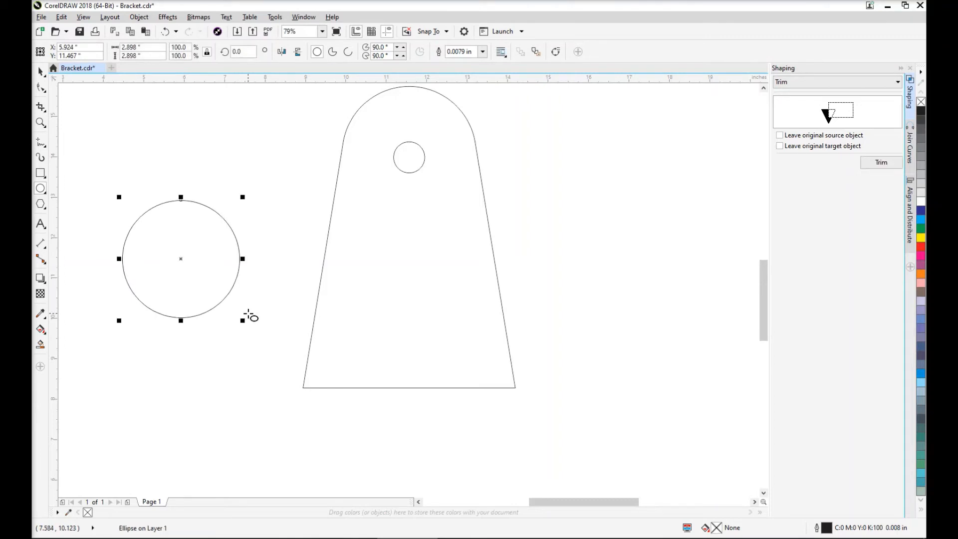
mouse_move(230, 262)
text(5.0)
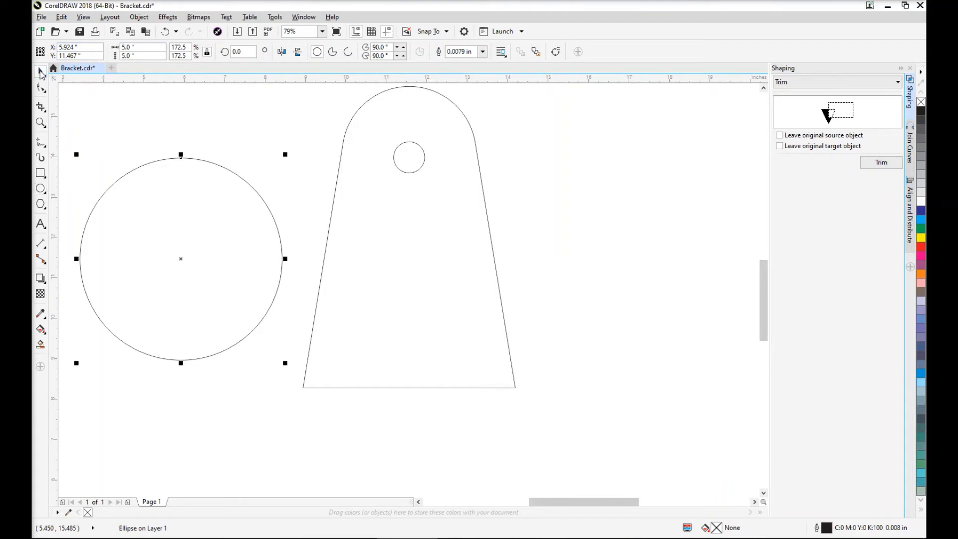
mouse_move(174, 241)
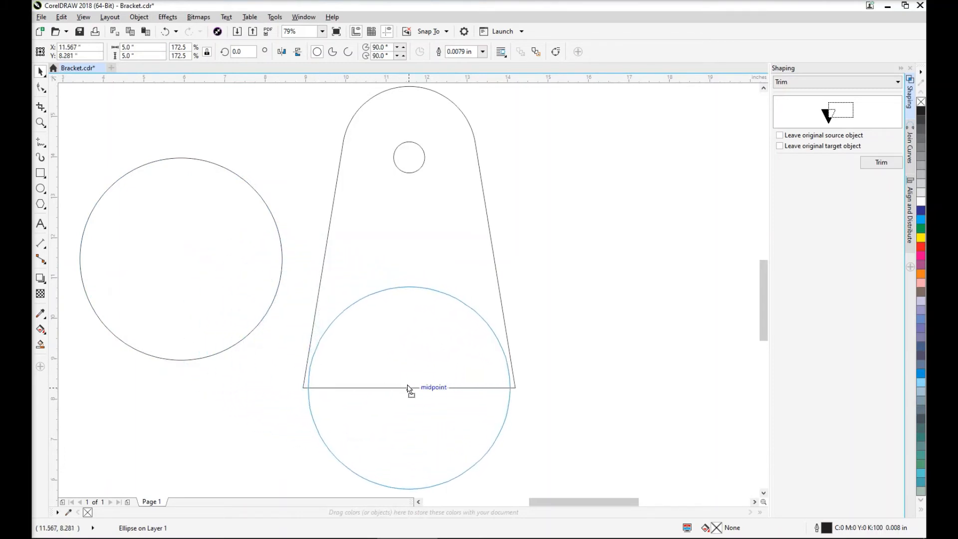
Step: Drop the 5-inch circle centred on the midpoint of the bracket's bottom edge
click(409, 386)
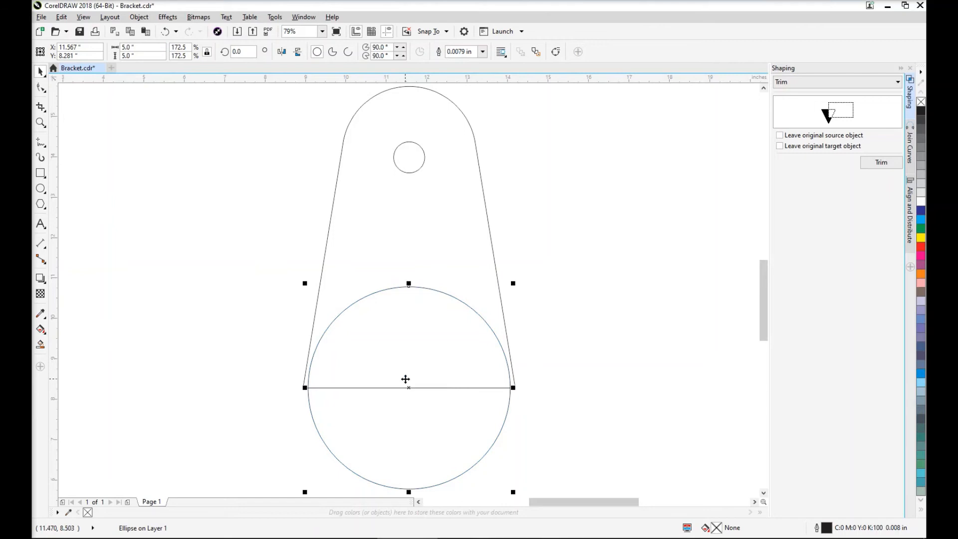
mouse_move(423, 366)
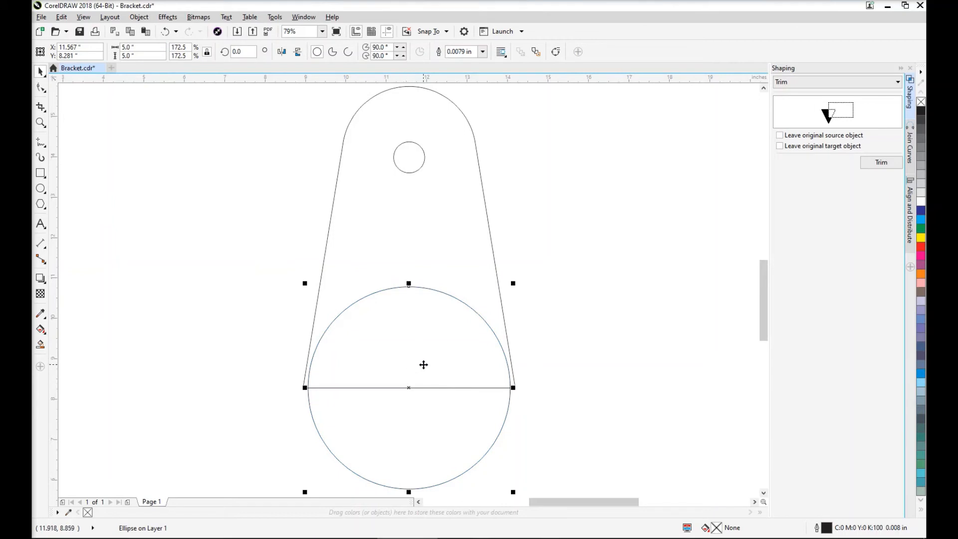
mouse_move(299, 383)
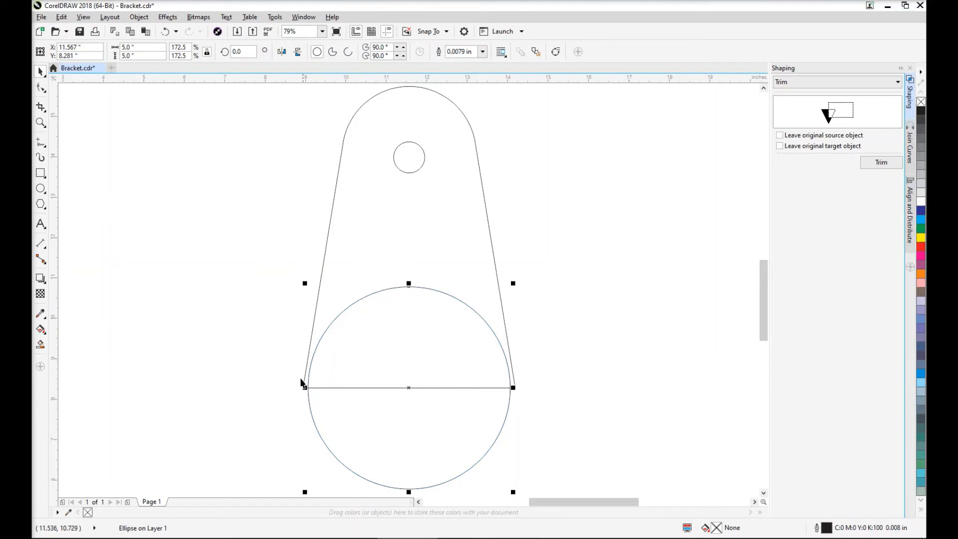
mouse_move(365, 460)
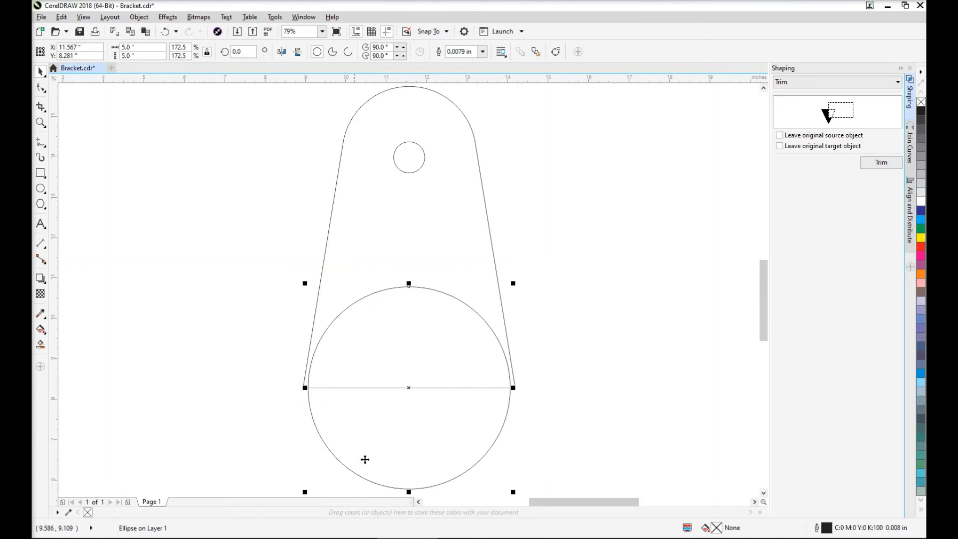
mouse_move(726, 204)
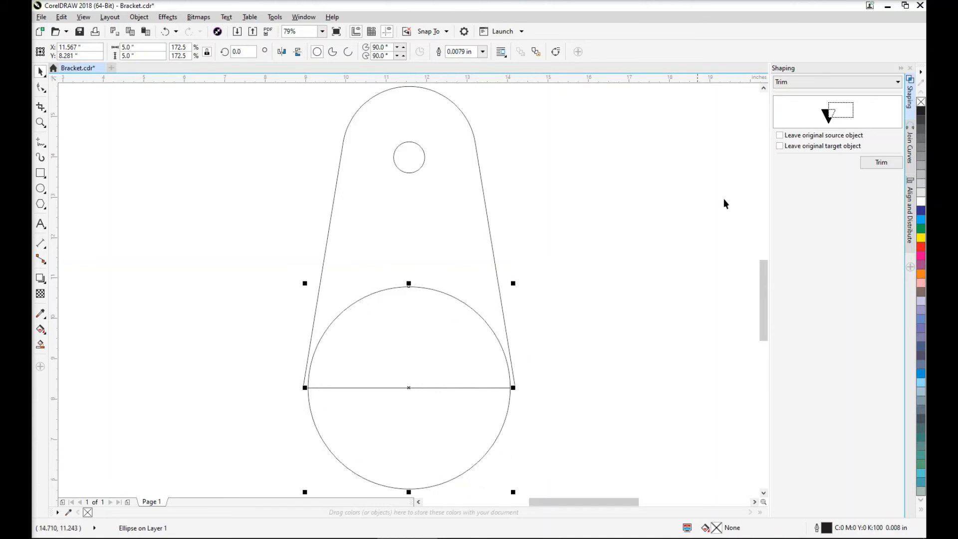
Step: Trim the circle out of the bracket, leaving a semicircular notch in its base
click(881, 162)
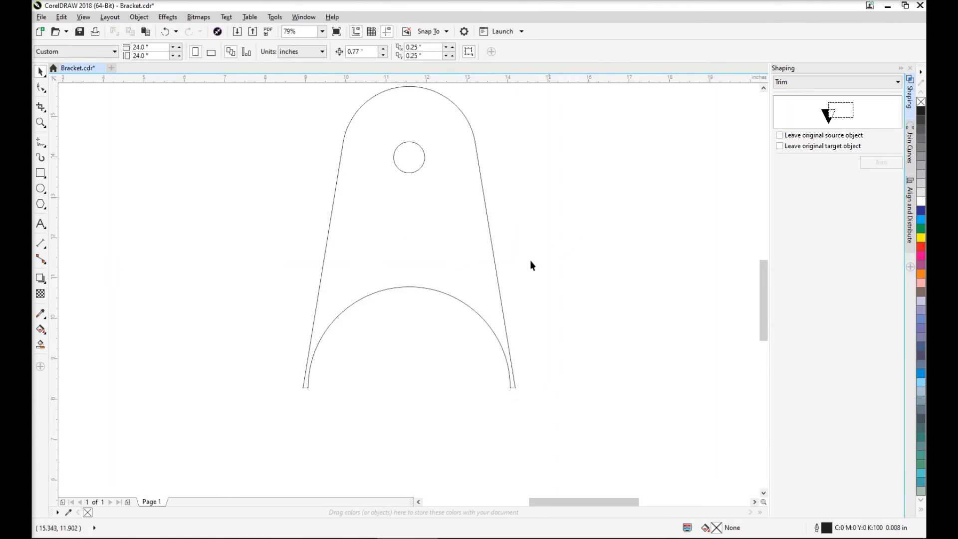
mouse_move(314, 344)
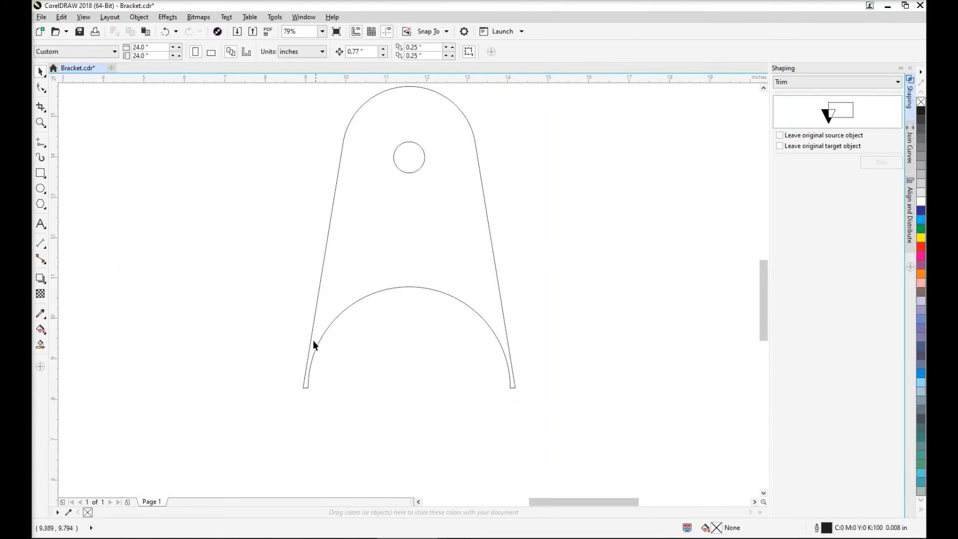
mouse_move(347, 299)
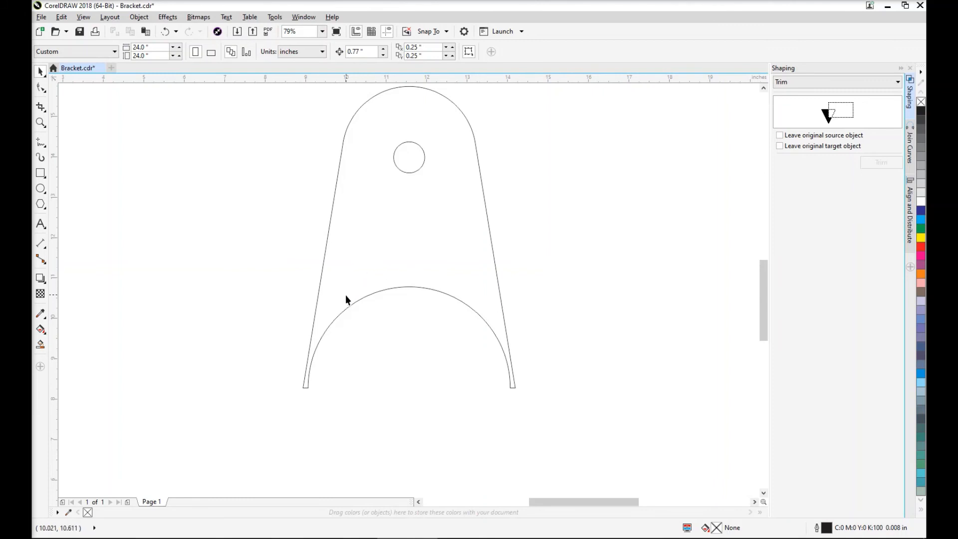
mouse_move(341, 337)
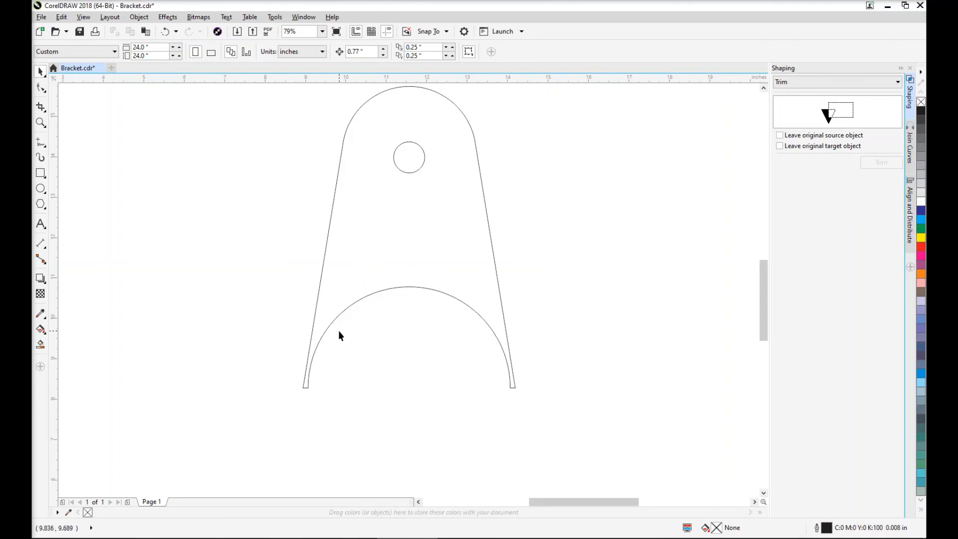